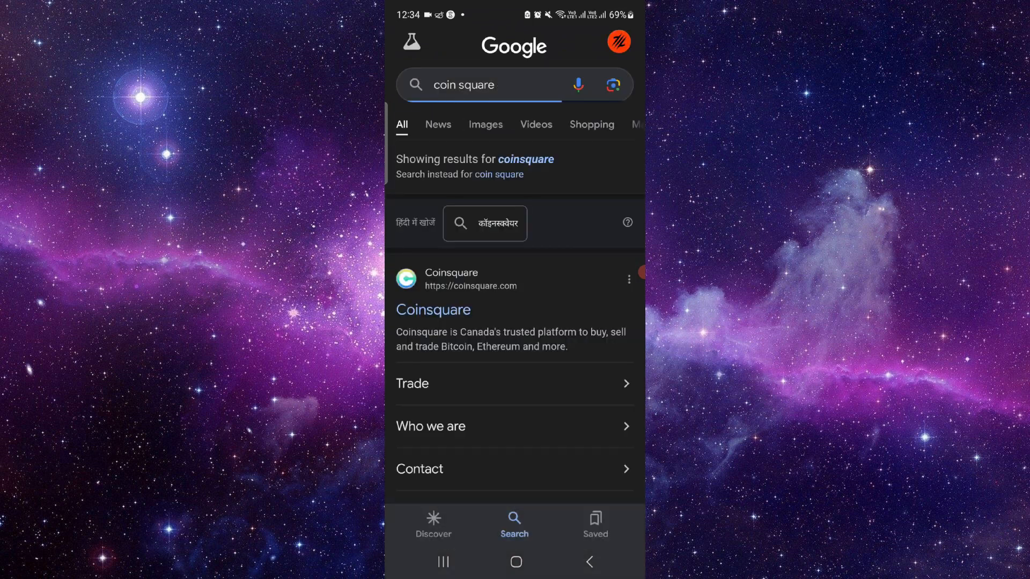
- Open the Coinsquare result and back out of the Access denied page to its homepage
{"action": "left_click", "coordinate": [432, 309]}
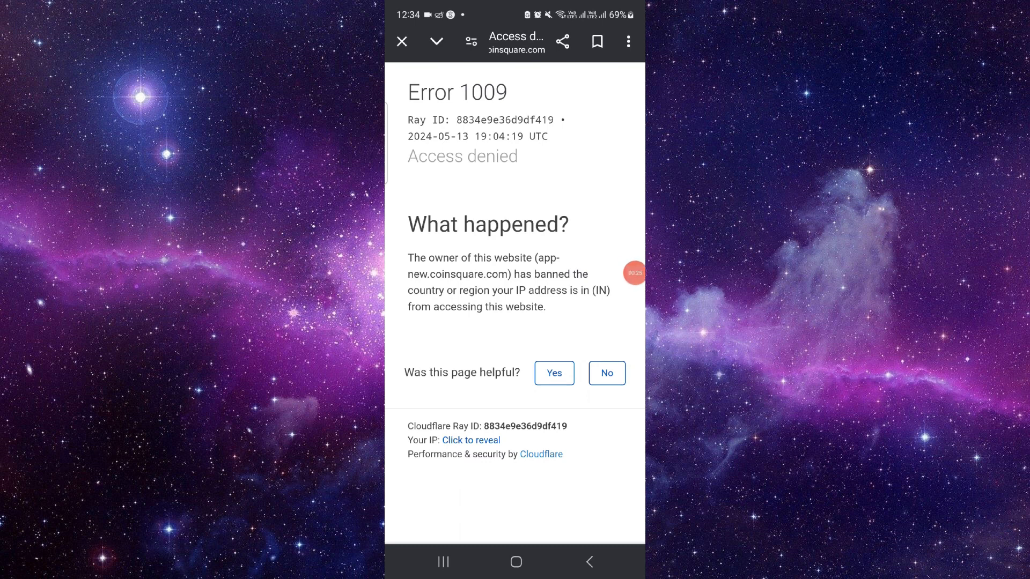
{"action": "left_click", "coordinate": [588, 561]}
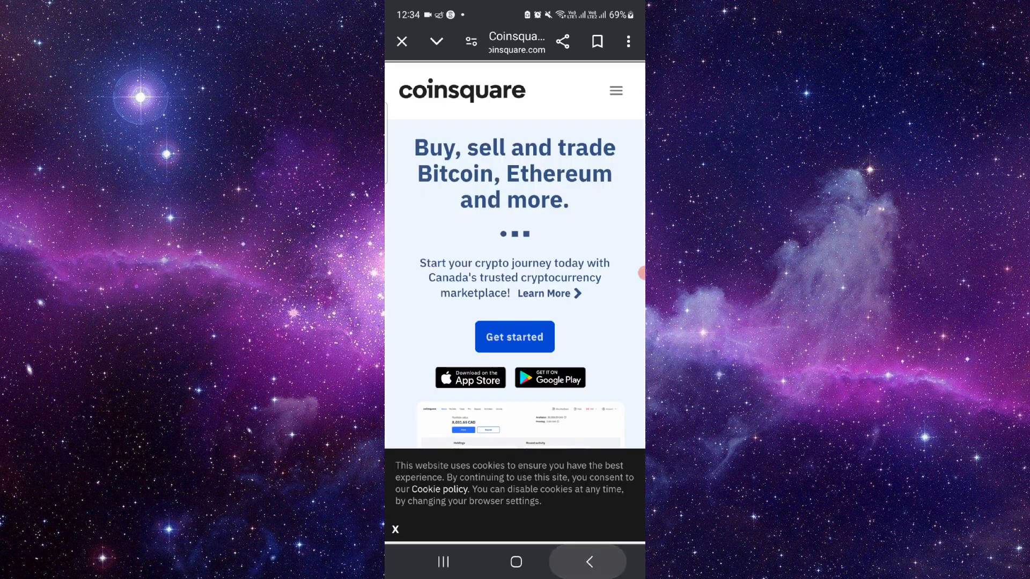
- Scroll the homepage past the 24-hour market movers and press logos to 'Fast and simple trading for all'
{"action": "scroll", "scroll_direction": "down", "scroll_amount": 3}
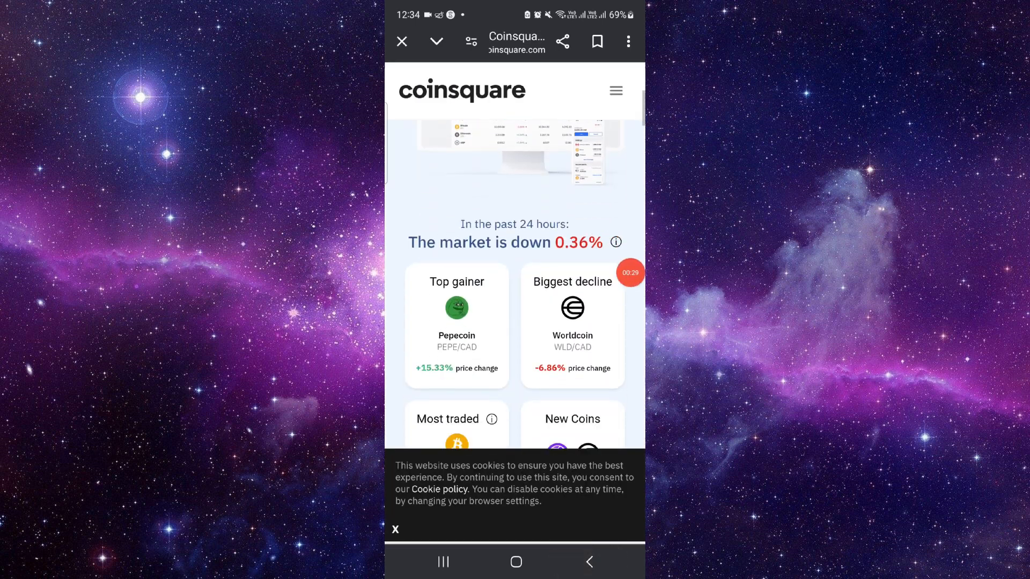
{"action": "scroll", "scroll_direction": "down", "scroll_amount": 3}
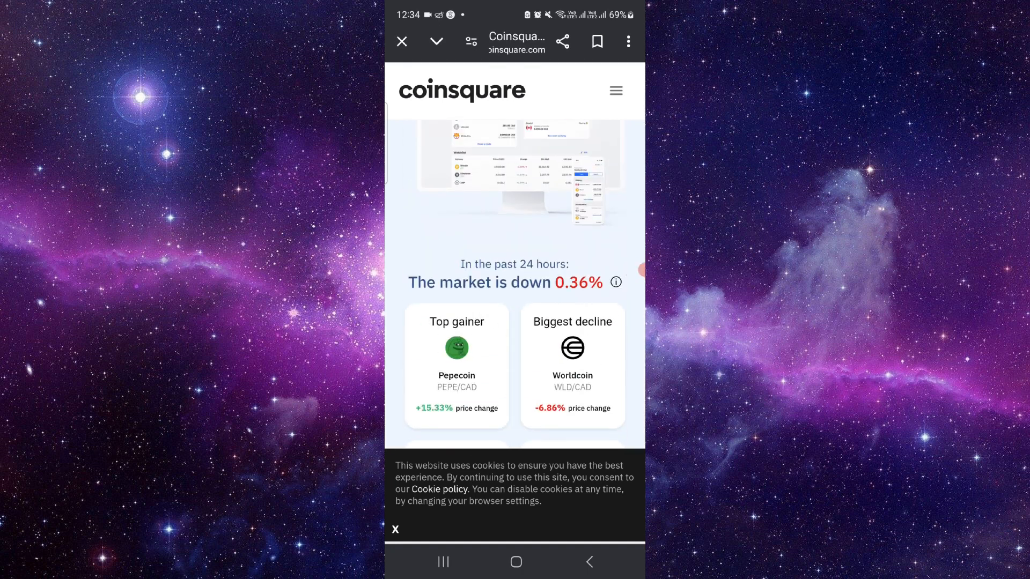
{"action": "scroll", "scroll_direction": "down", "scroll_amount": 3}
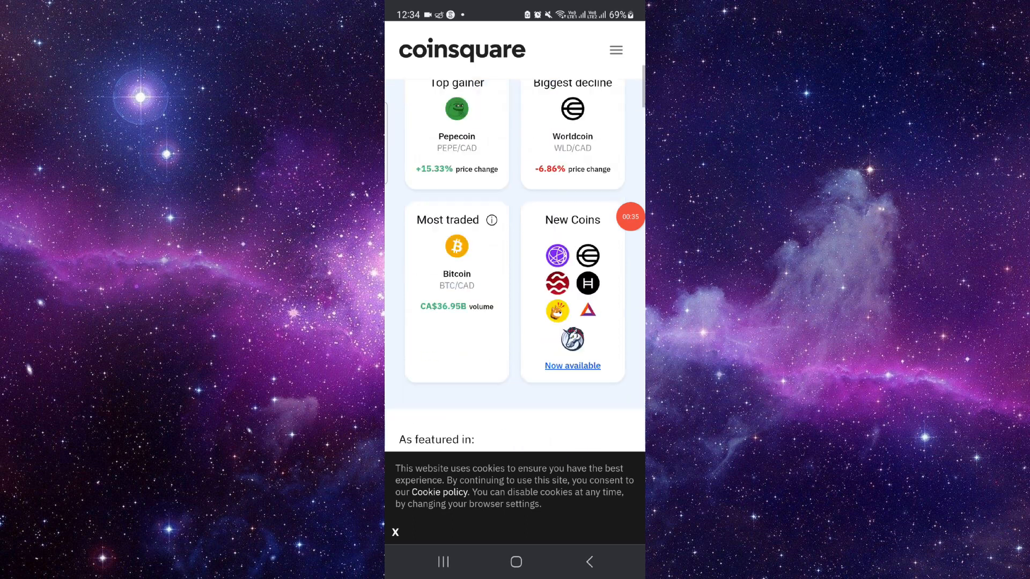
{"action": "scroll", "scroll_direction": "down", "scroll_amount": 3}
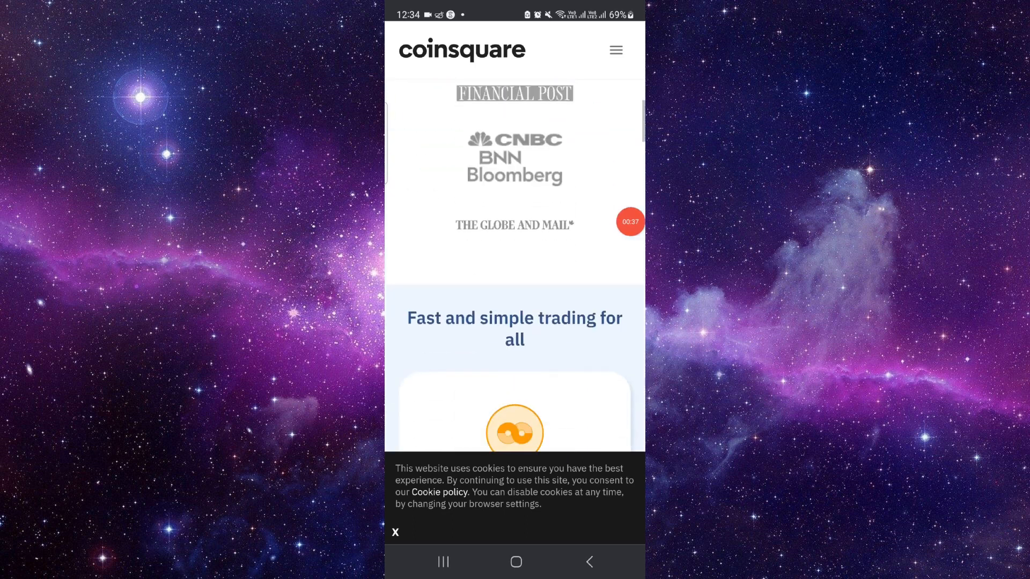